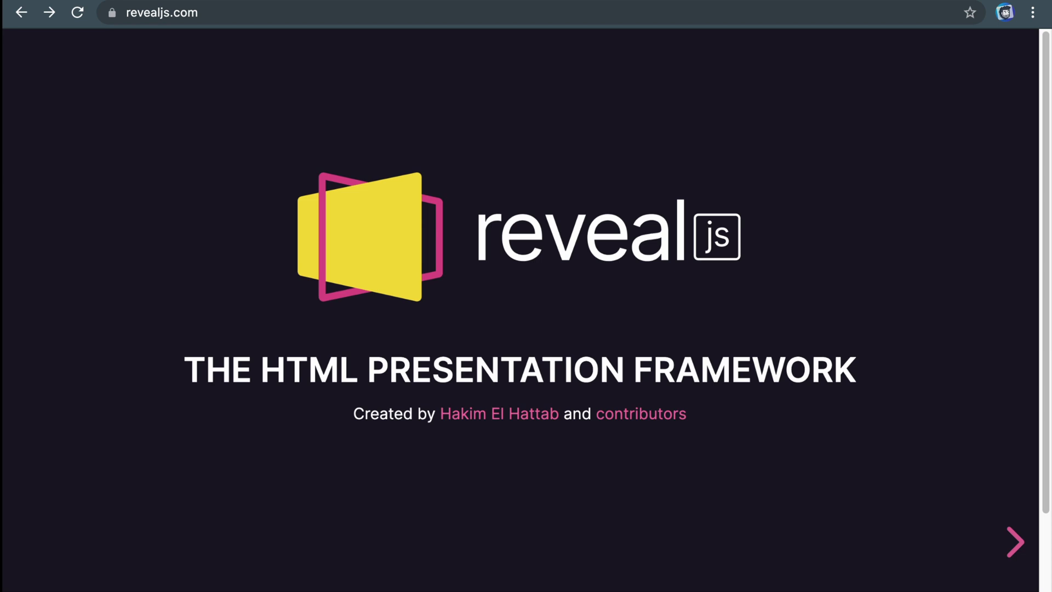
pyautogui.moveTo(874, 531)
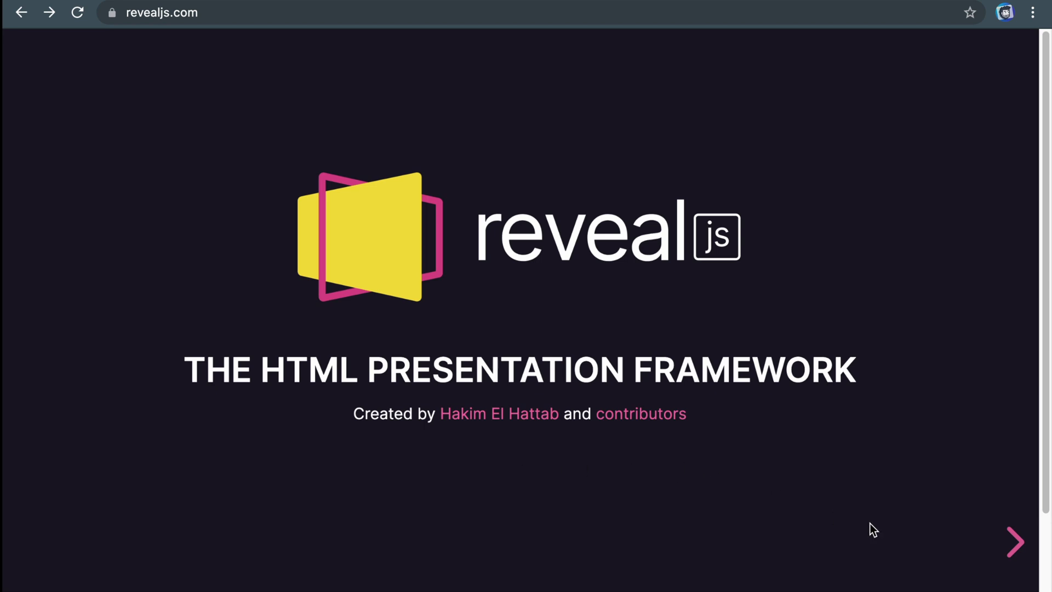
# Step: Advance the demo deck through Hello There, Vertical Slides, Basement Level 1, Slides and Pretty Code to Even Prettier Animations
pyautogui.click(1015, 541)
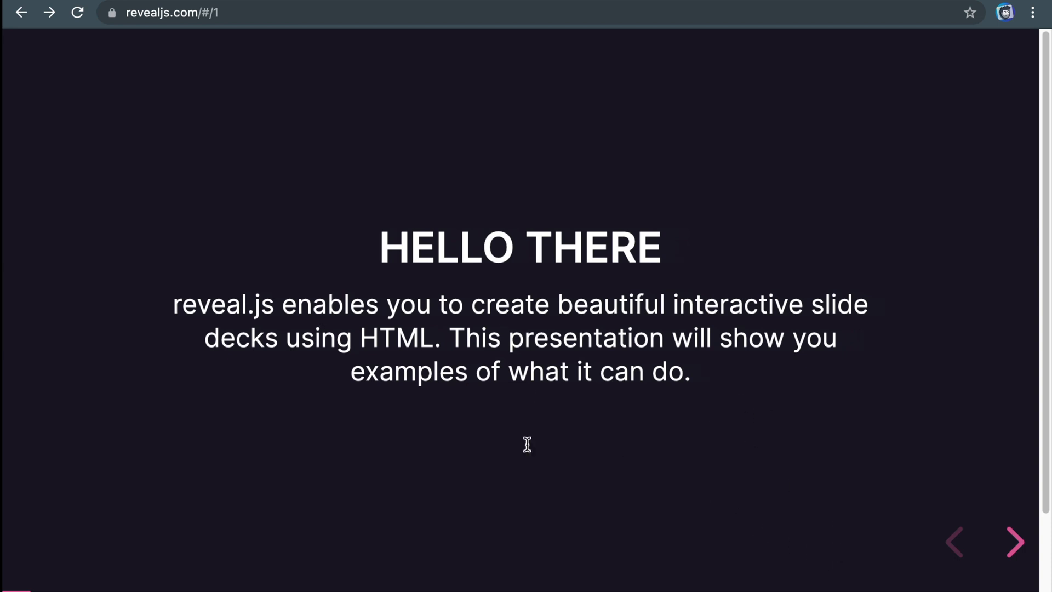
pyautogui.click(1015, 542)
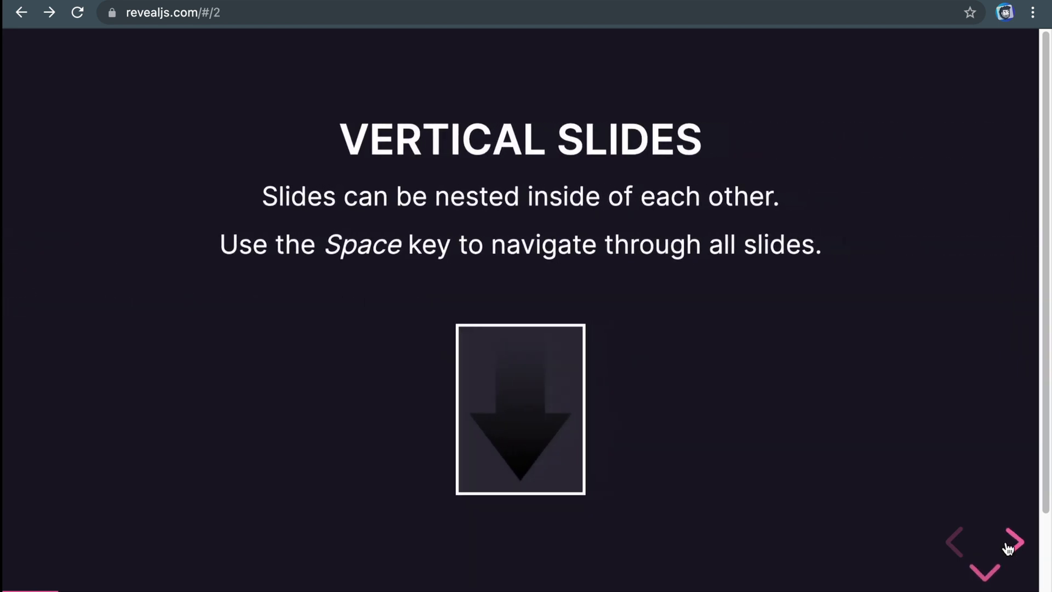
pyautogui.click(984, 570)
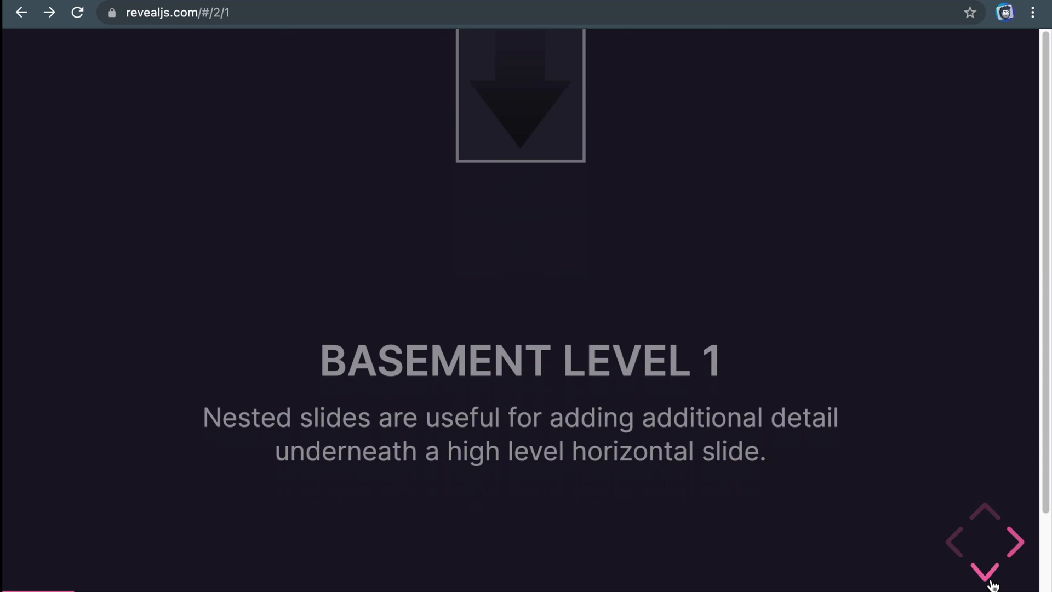
pyautogui.click(985, 570)
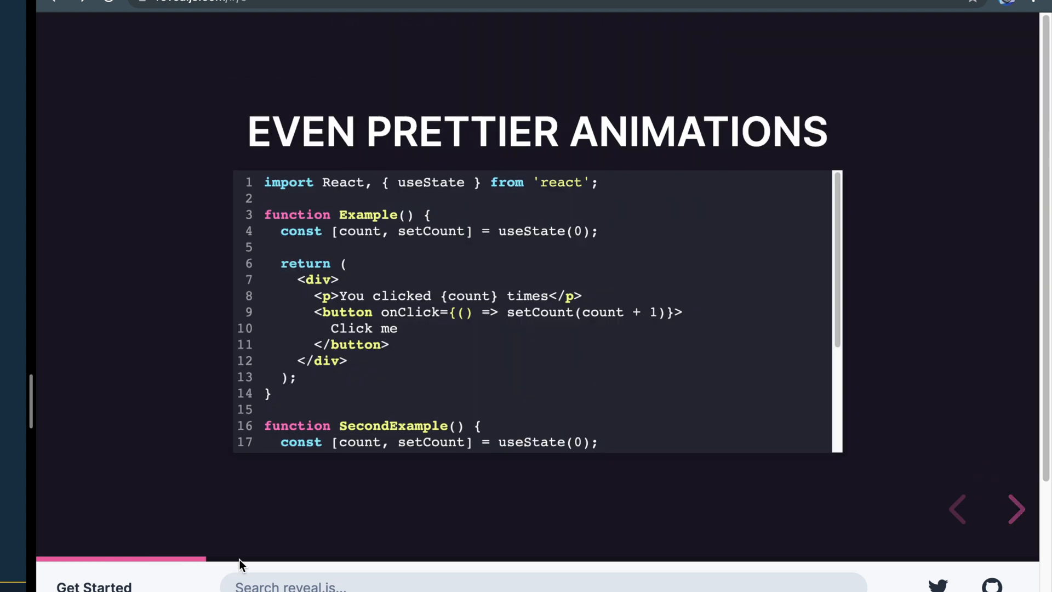
pyautogui.click(1017, 509)
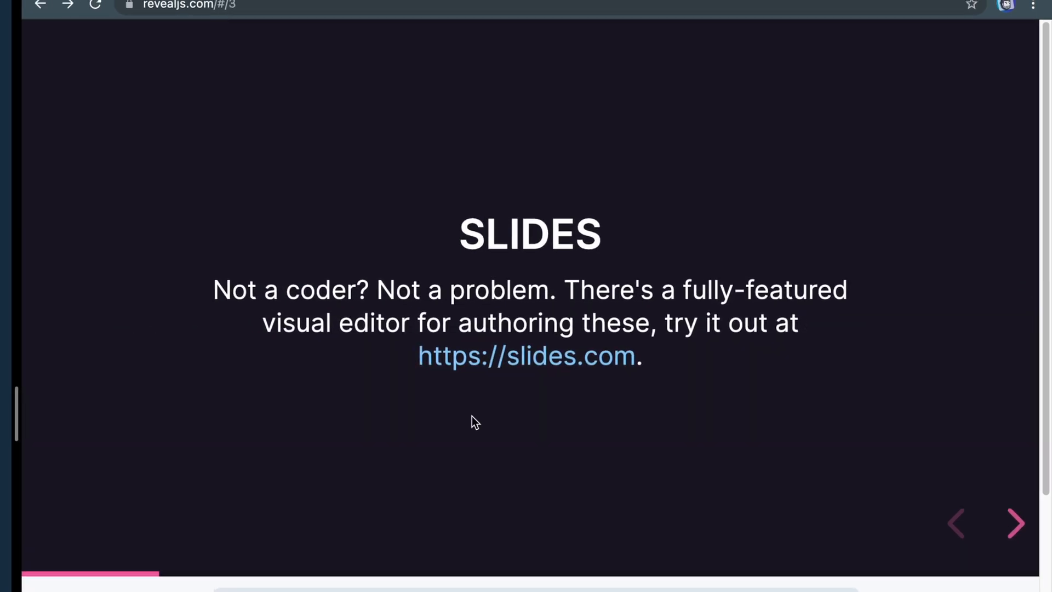
pyautogui.click(1013, 524)
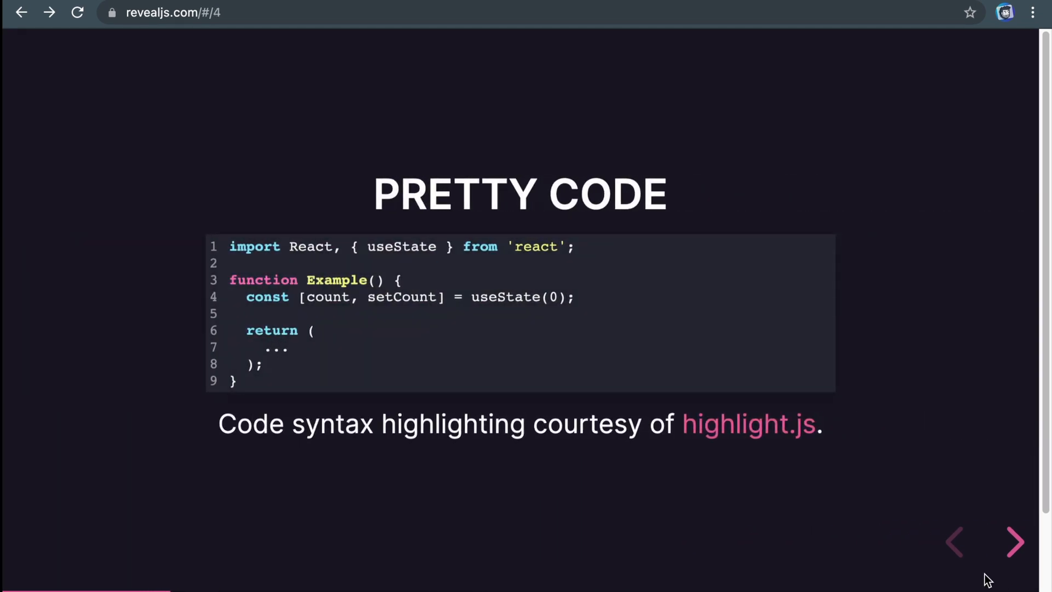
pyautogui.click(1015, 541)
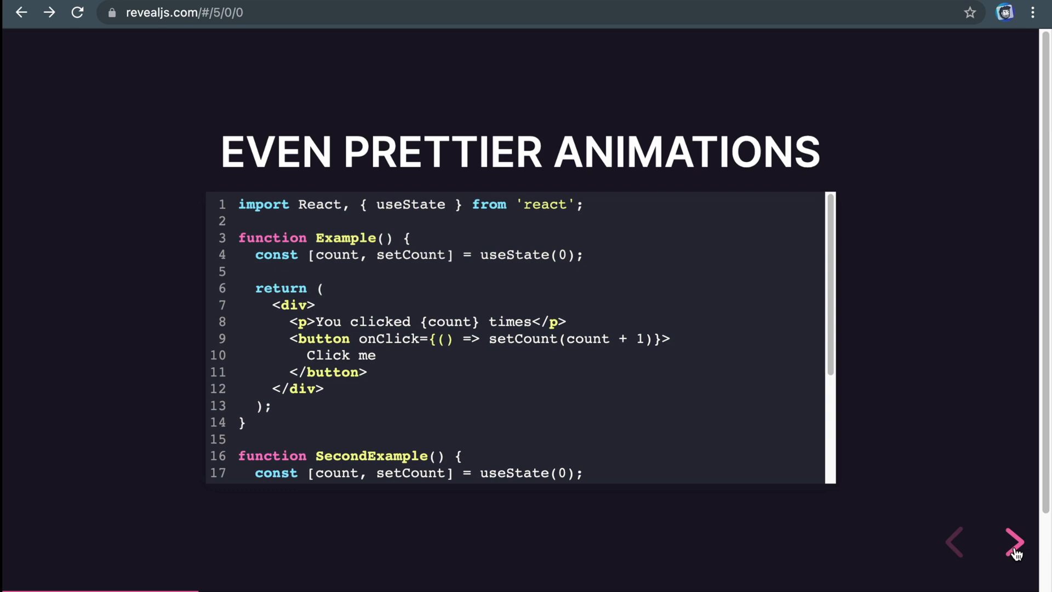
# Step: Continue through Point of View, Auto-Animate and Markdown Support to the Fit Text slide
pyautogui.click(1015, 543)
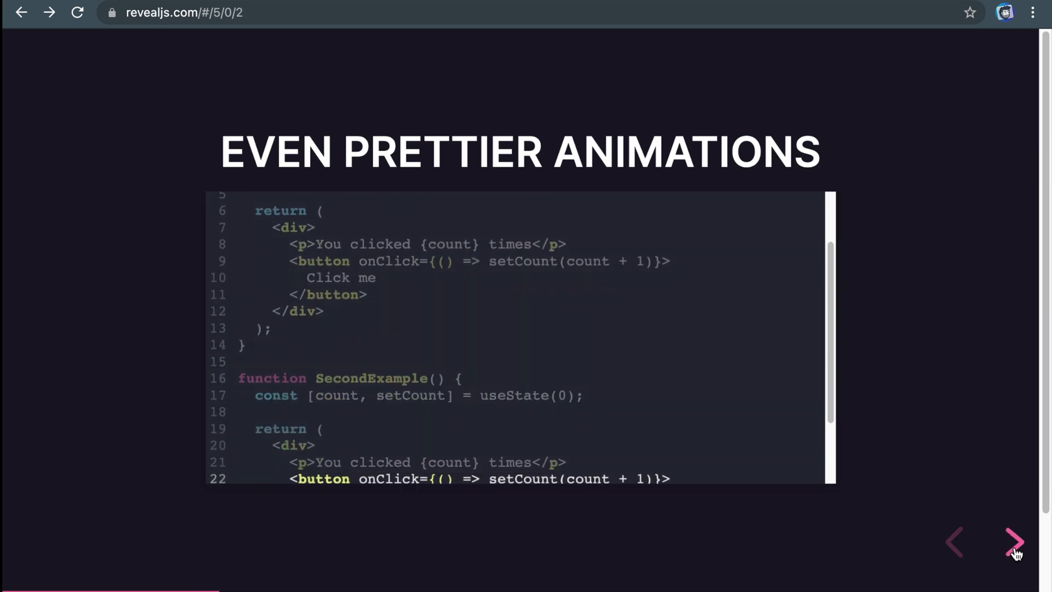
pyautogui.click(1015, 543)
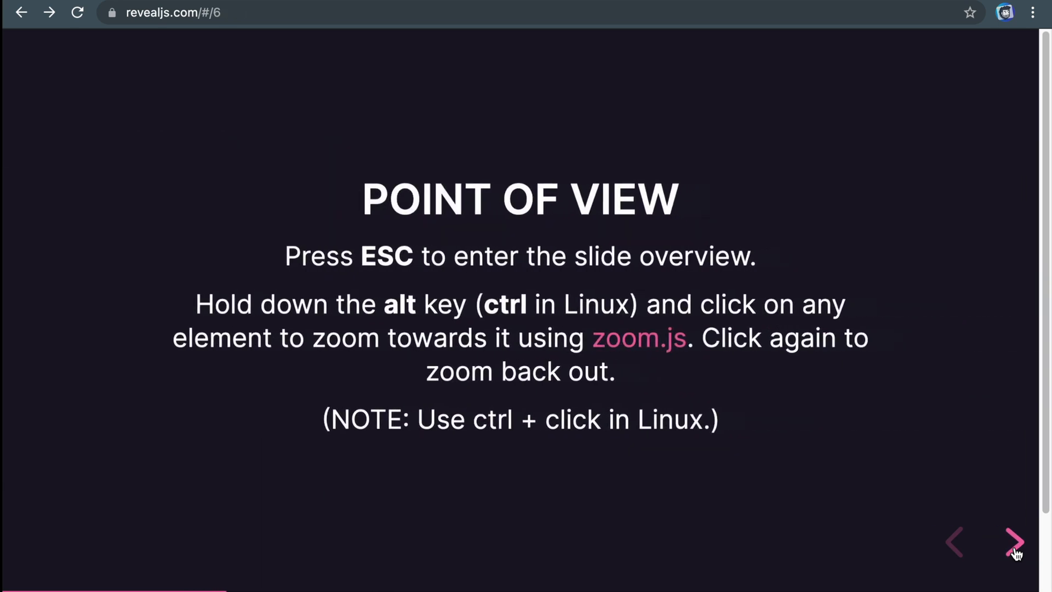
pyautogui.click(1013, 543)
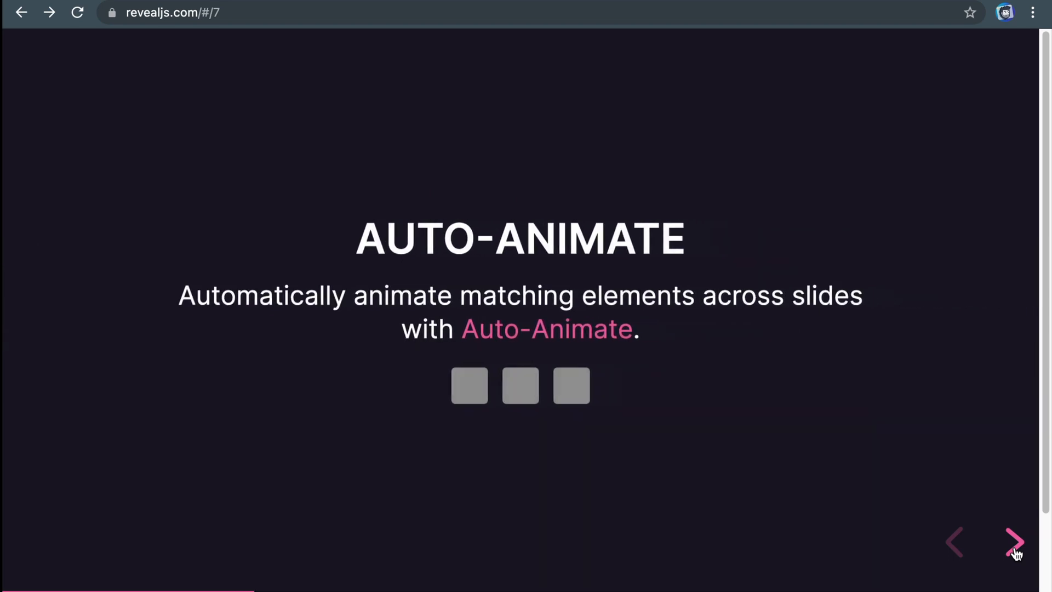
pyautogui.click(1015, 541)
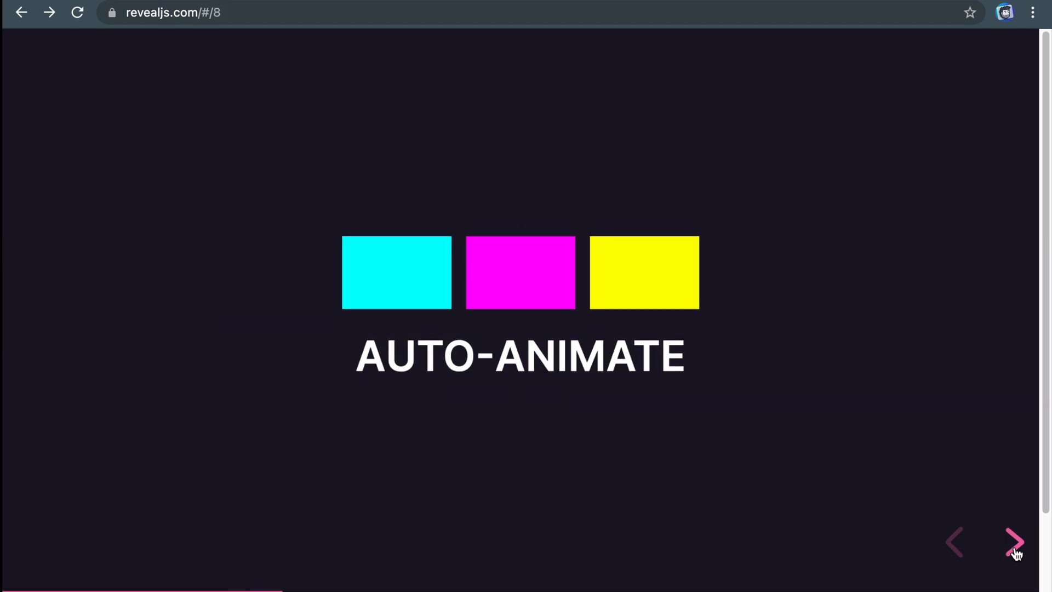
pyautogui.click(1015, 543)
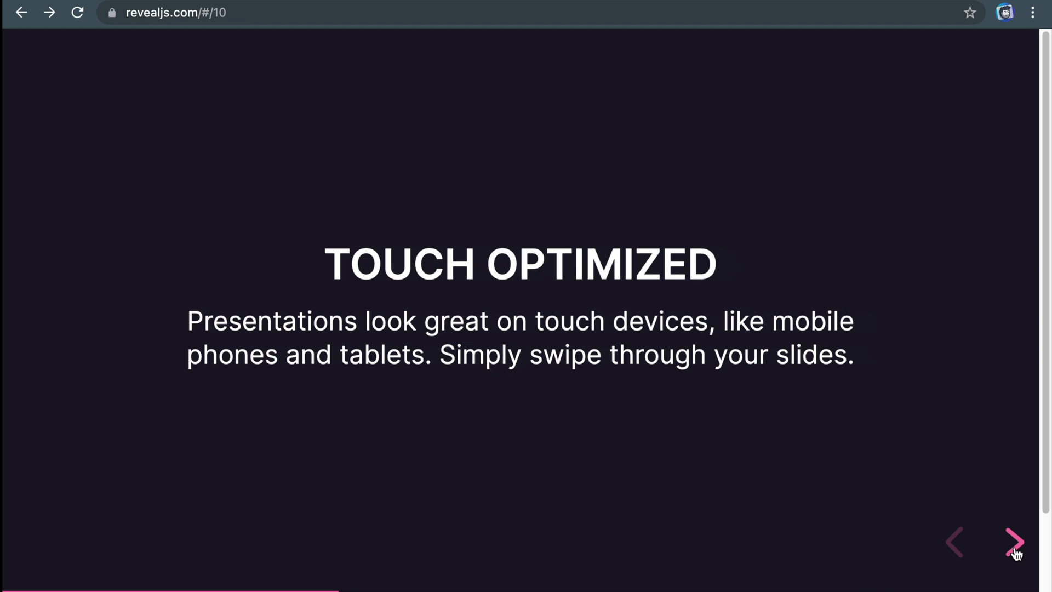
pyautogui.click(1015, 541)
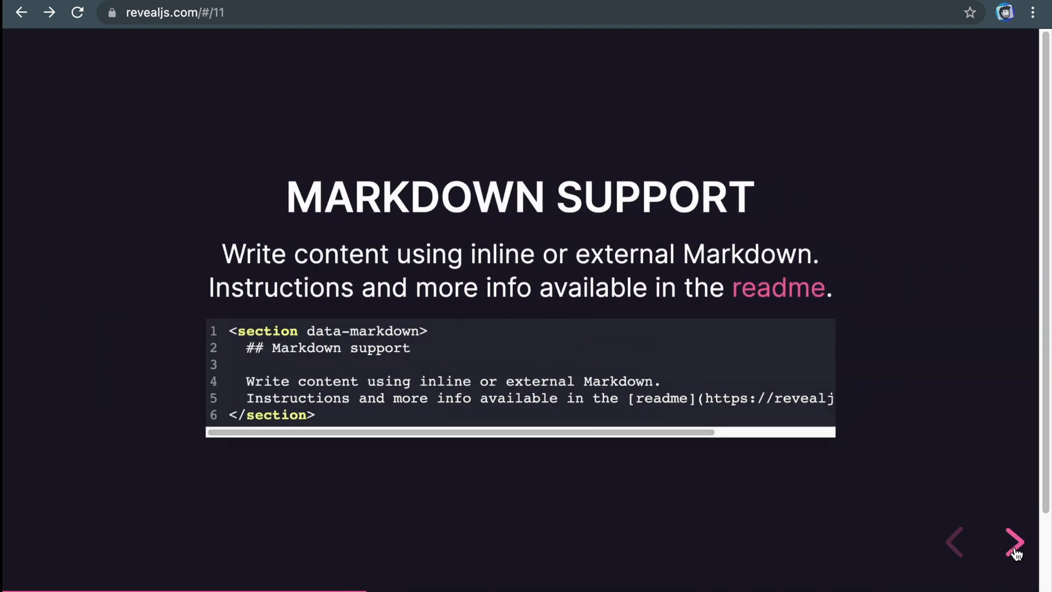
pyautogui.click(1015, 543)
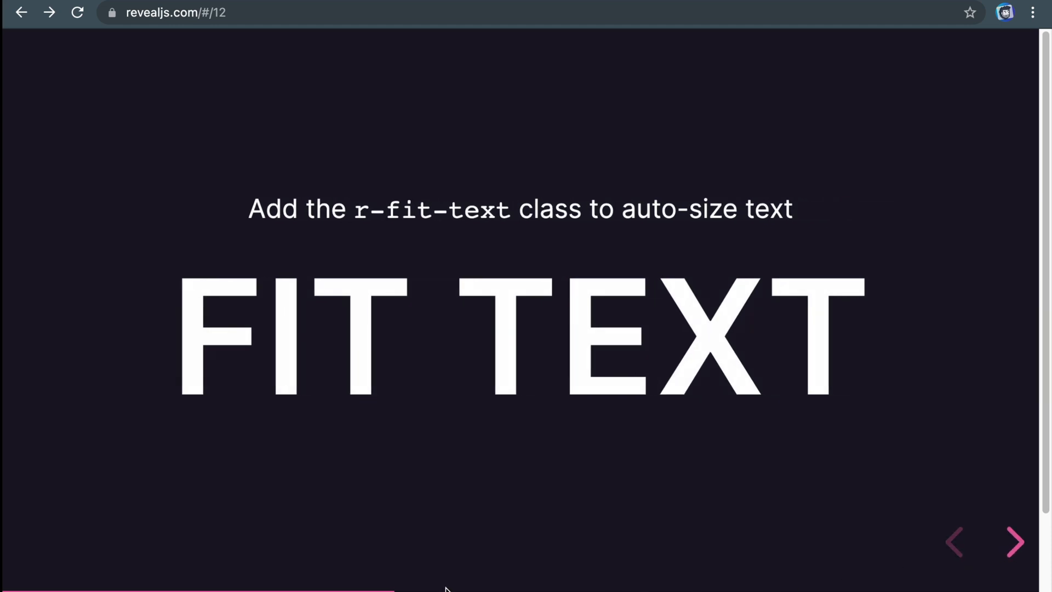
pyautogui.scroll(-3)
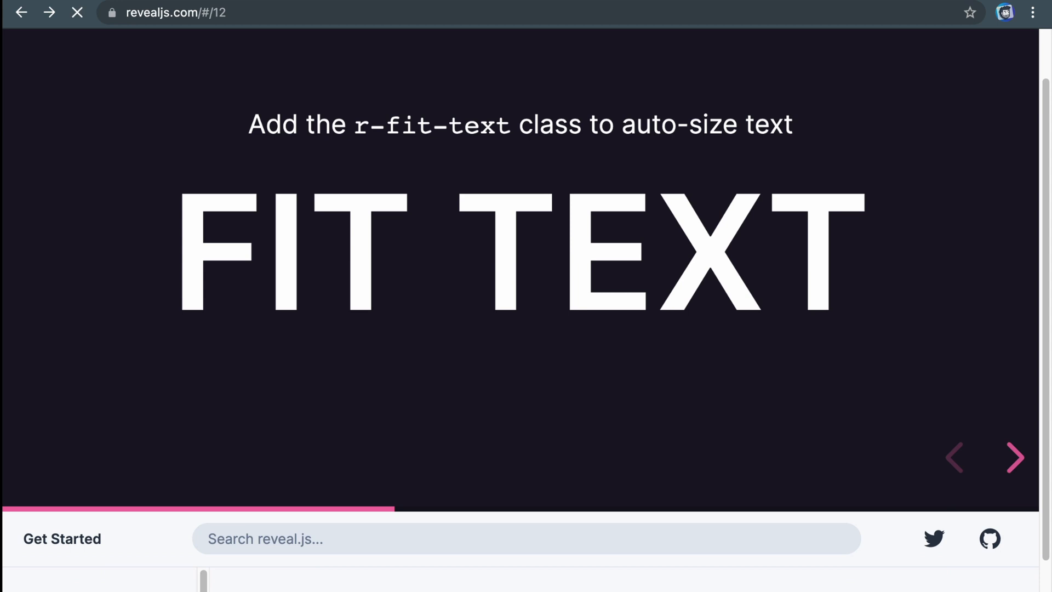
# Step: Open the Installation guide and jump to its full setup instructions
pyautogui.click(61, 539)
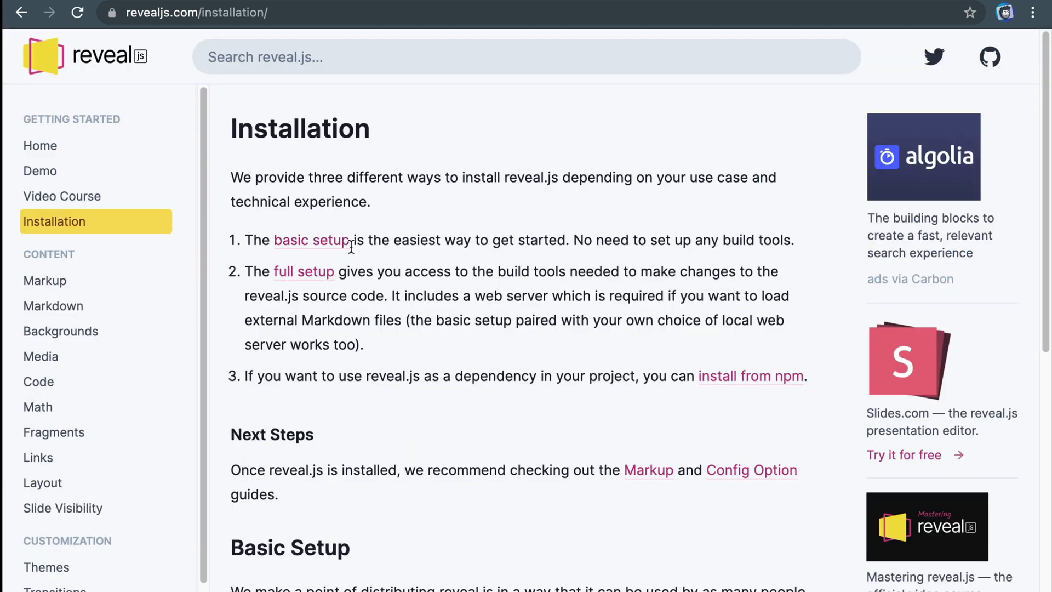
pyautogui.moveTo(329, 347)
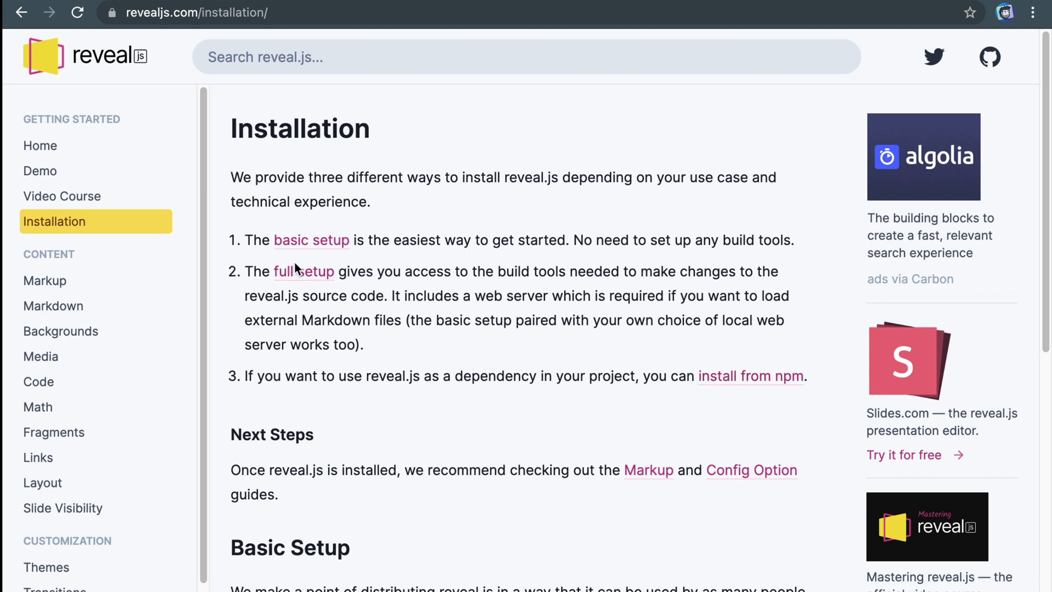
pyautogui.click(302, 271)
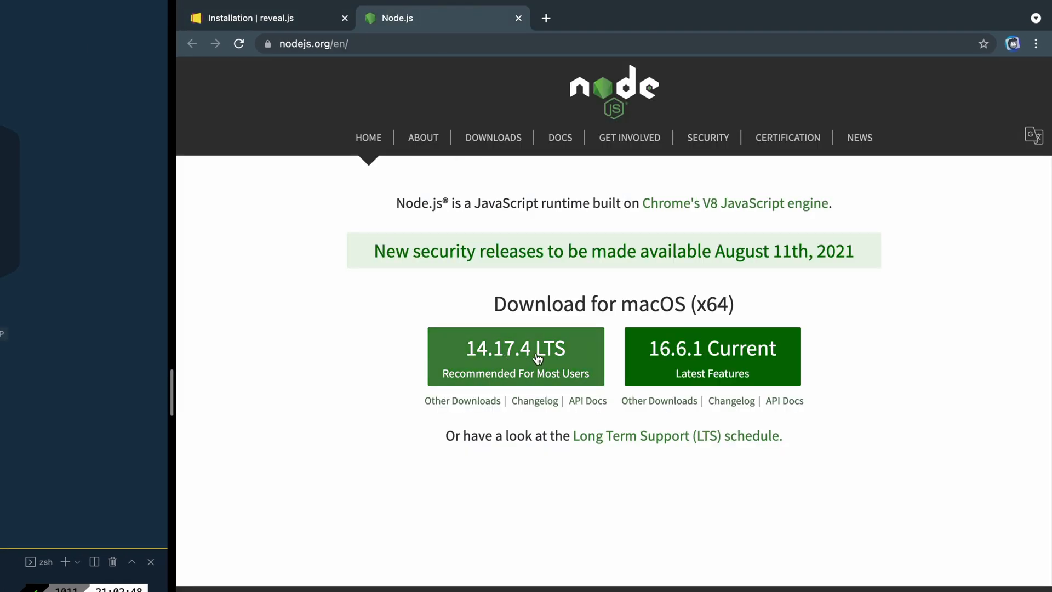
pyautogui.moveTo(517, 357)
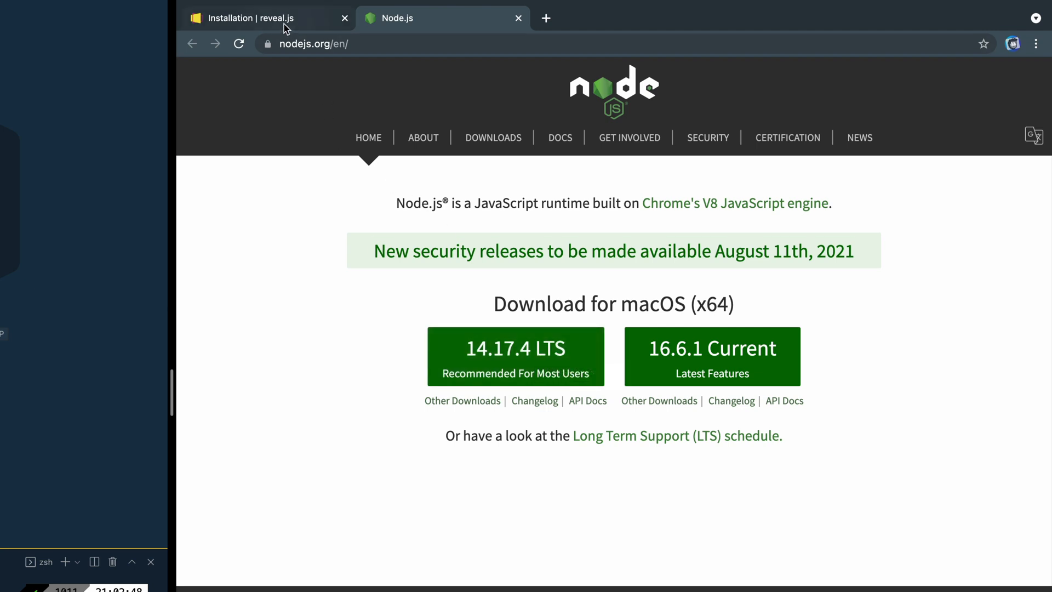
pyautogui.click(256, 18)
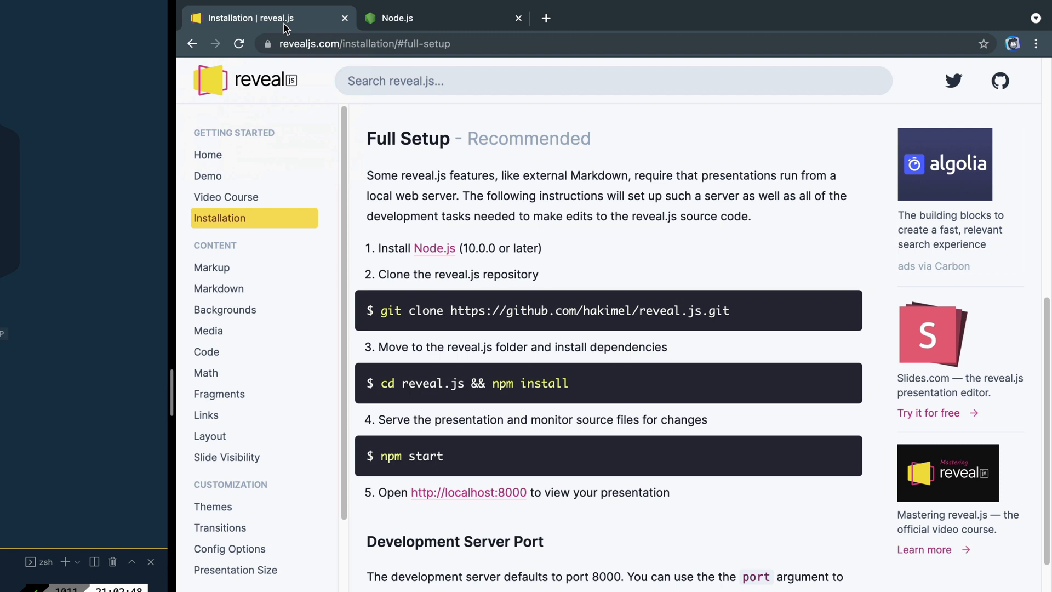
pyautogui.moveTo(673, 351)
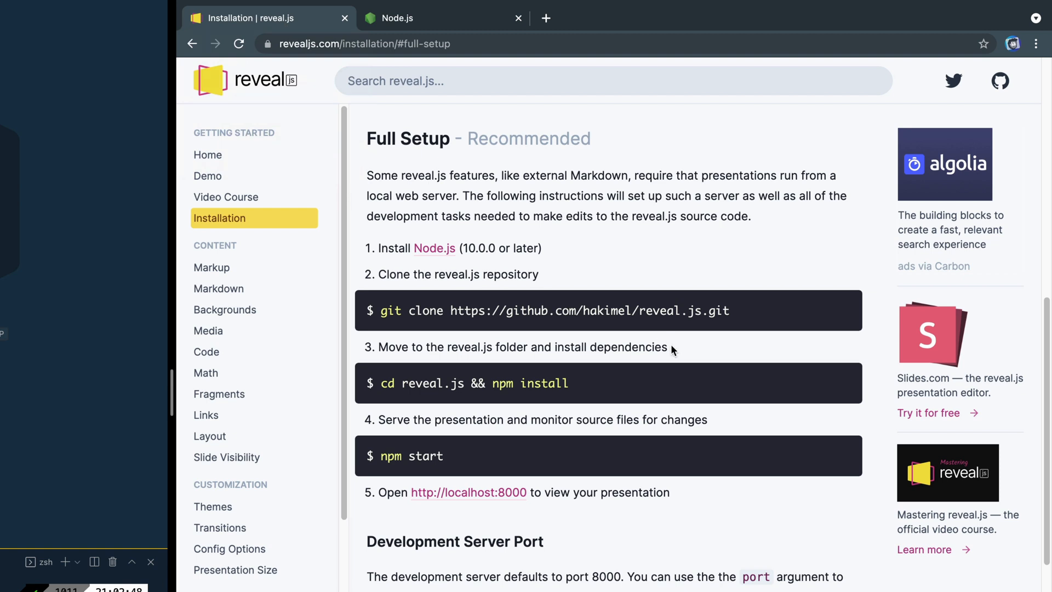
pyautogui.moveTo(380, 310); pyautogui.dragTo(548, 310)
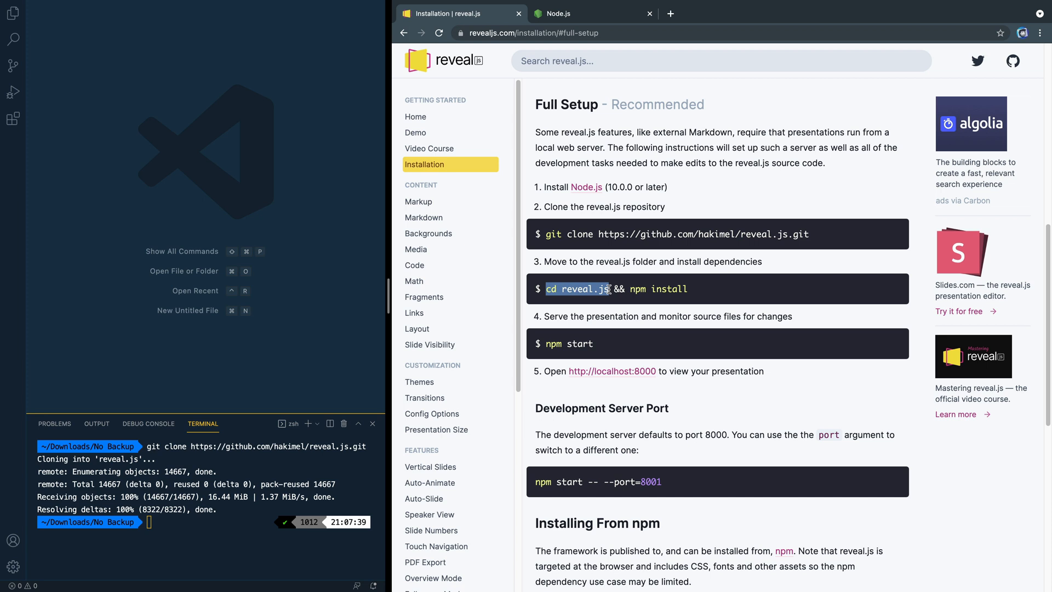
# Step: Run 'cd reveal.js && npm install' in the terminal to install the project's dependencies
pyautogui.moveTo(609, 289); pyautogui.dragTo(689, 289)
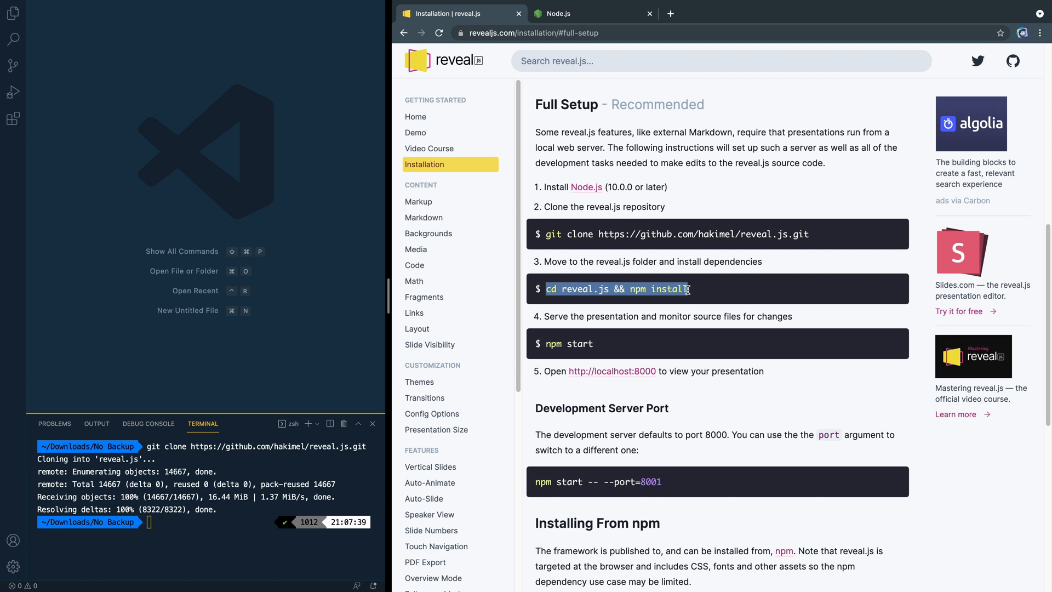
pyautogui.write('cd reveal.js && npm install')
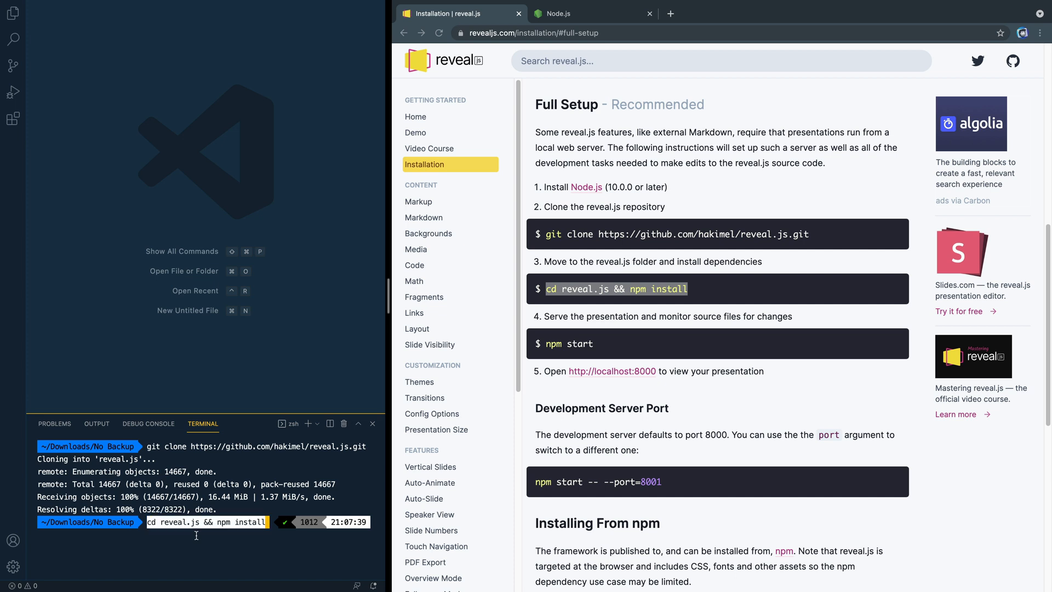
pyautogui.press('enter')
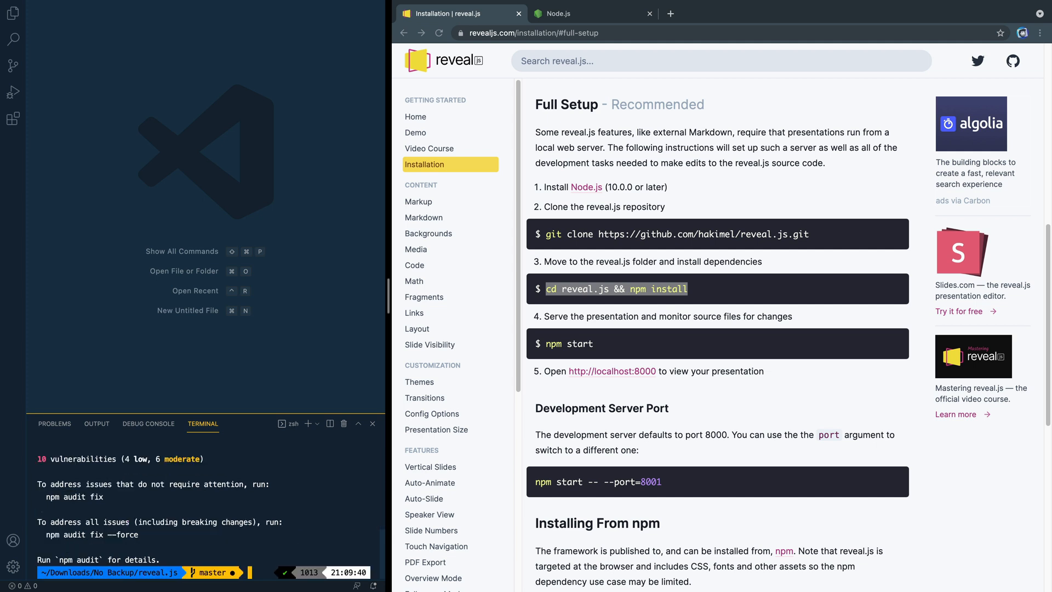
pyautogui.moveTo(549, 360)
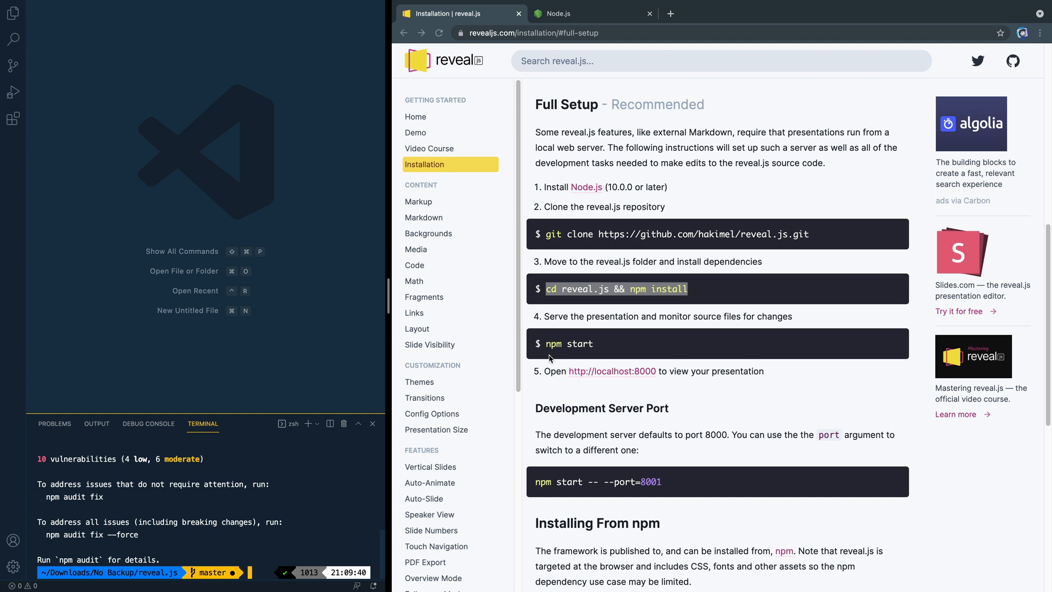
# Step: Select the npm start command on the setup page to launch the dev server
pyautogui.doubleClick(568, 343)
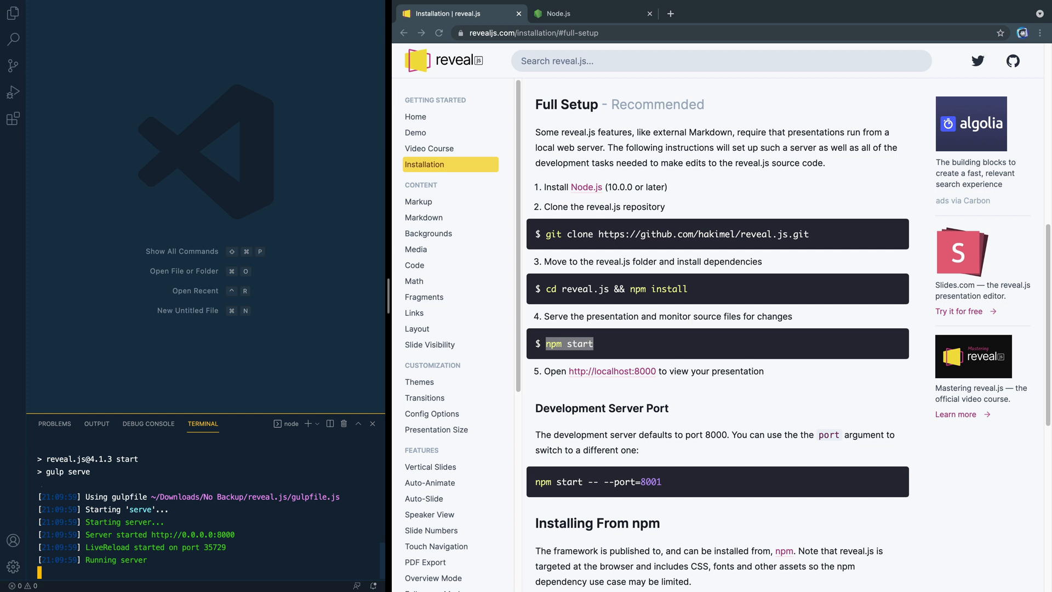
pyautogui.moveTo(225, 546)
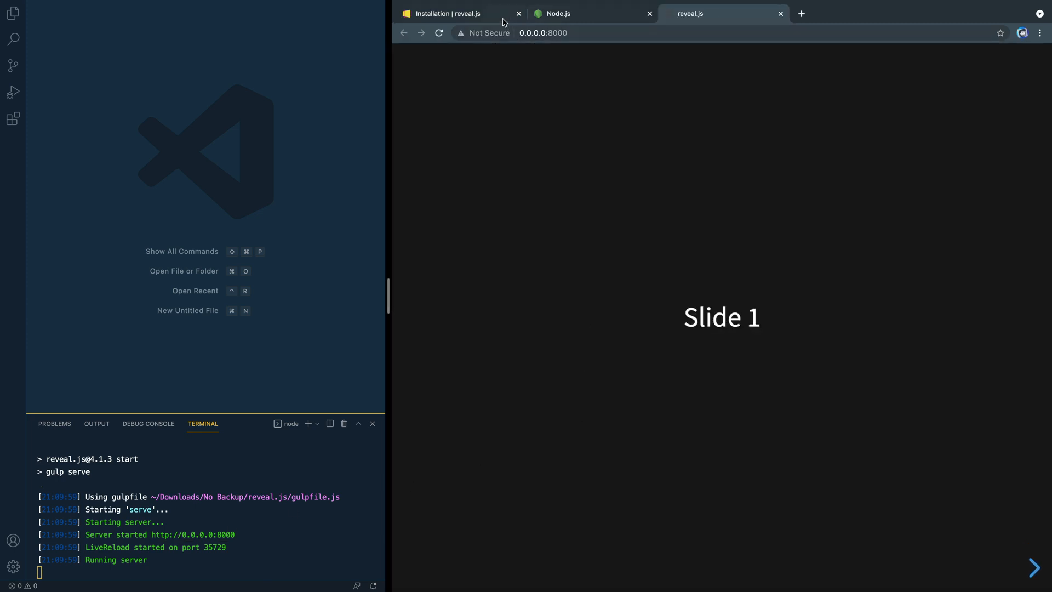
pyautogui.click(447, 13)
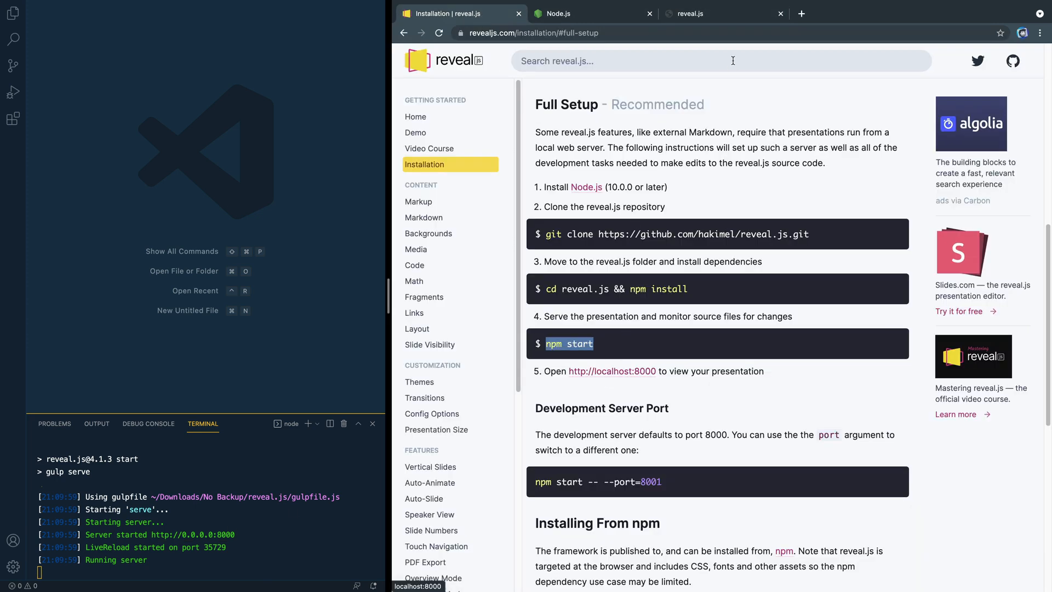
pyautogui.click(692, 13)
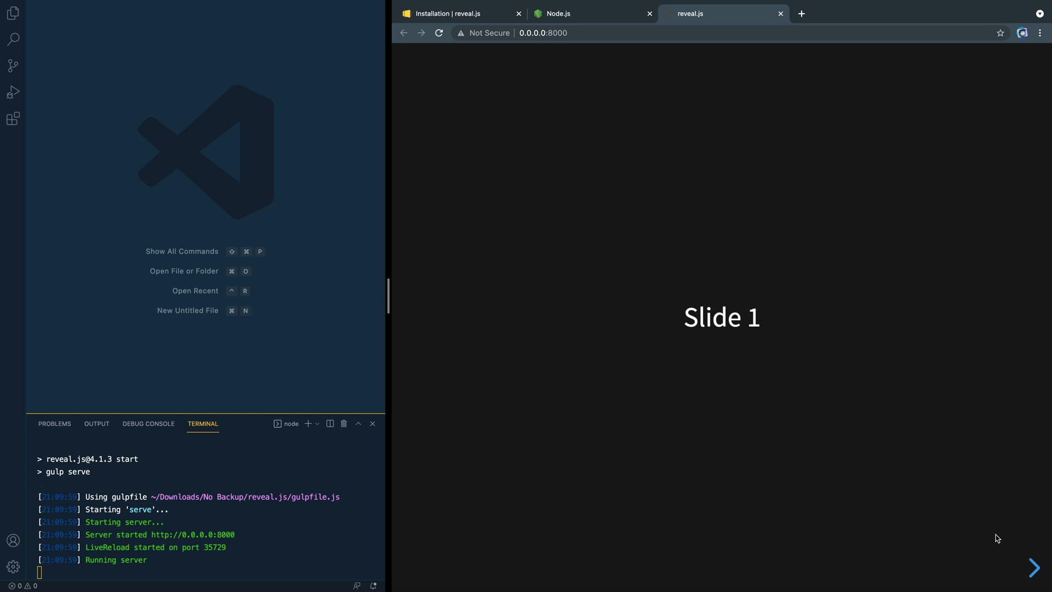
pyautogui.click(1036, 568)
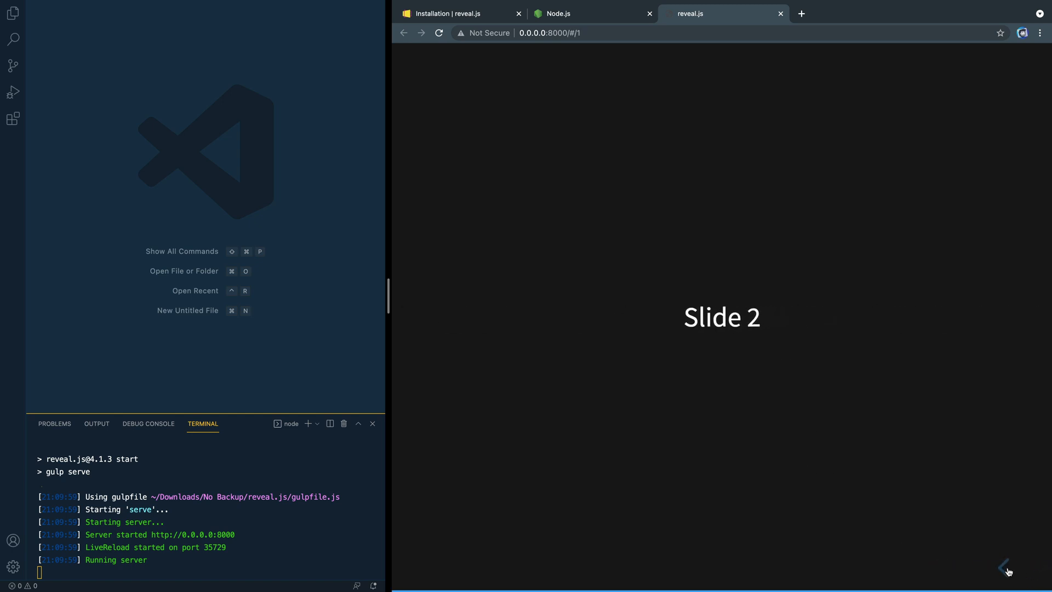
pyautogui.click(1005, 568)
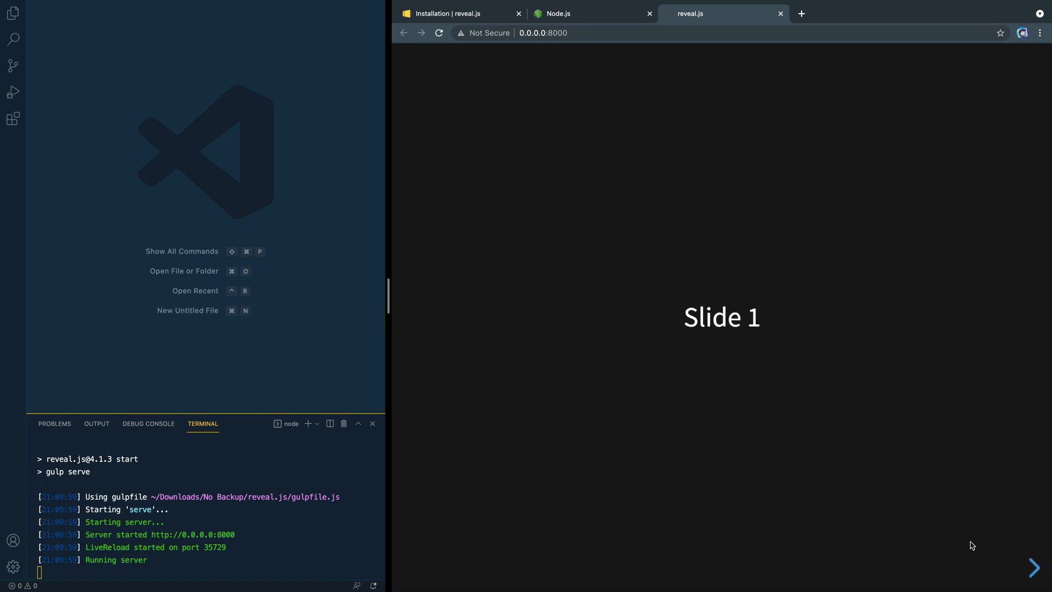
pyautogui.moveTo(779, 322)
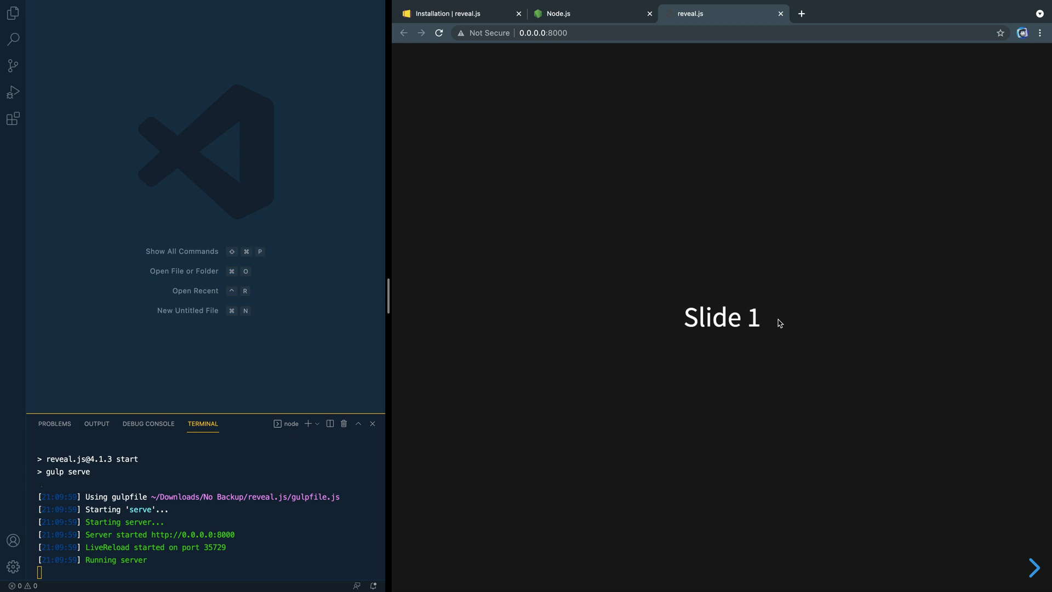
pyautogui.moveTo(754, 321)
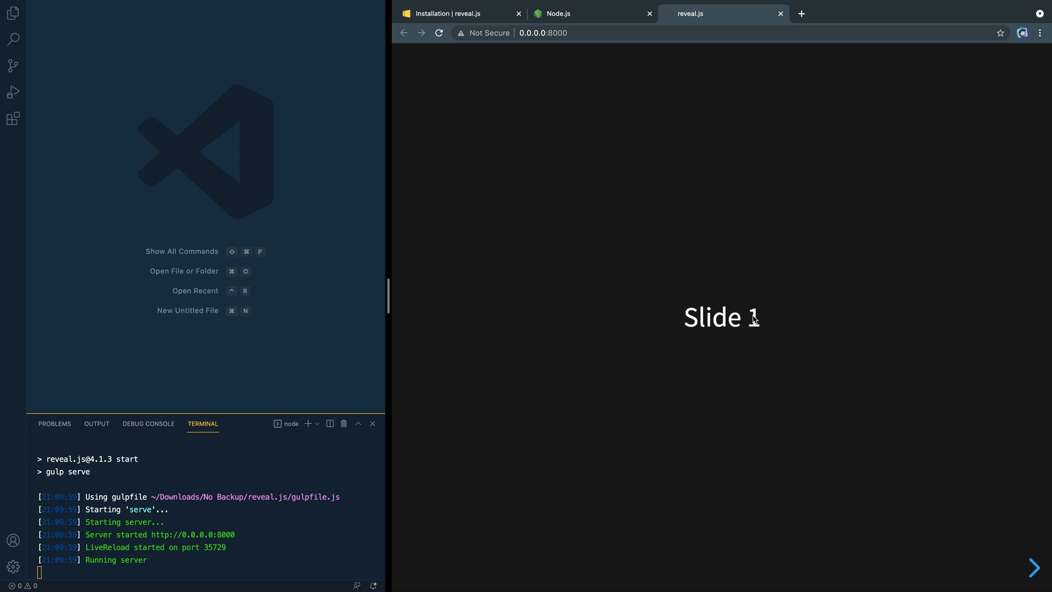
pyautogui.click(13, 13)
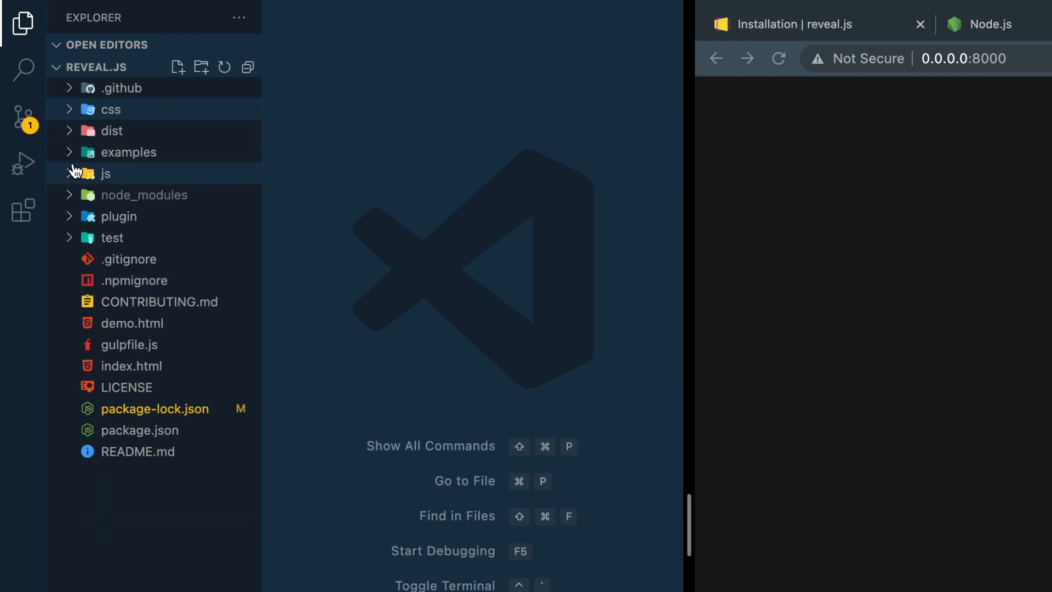
# Step: Expand the reveal.js folder in the Explorer and open index.html showing Slide 1 and Slide 2
pyautogui.click(105, 173)
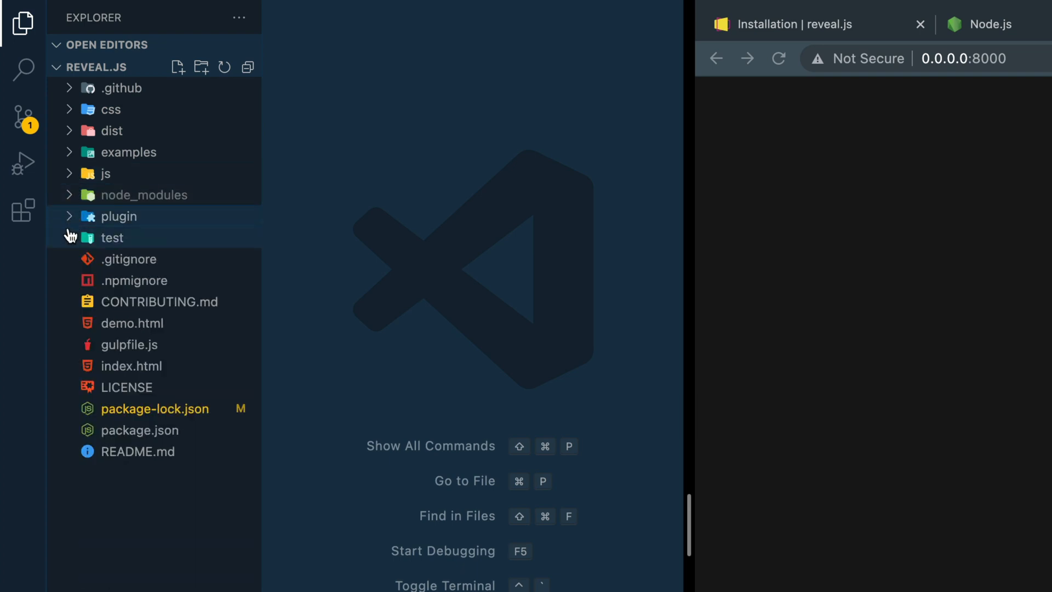
pyautogui.click(112, 237)
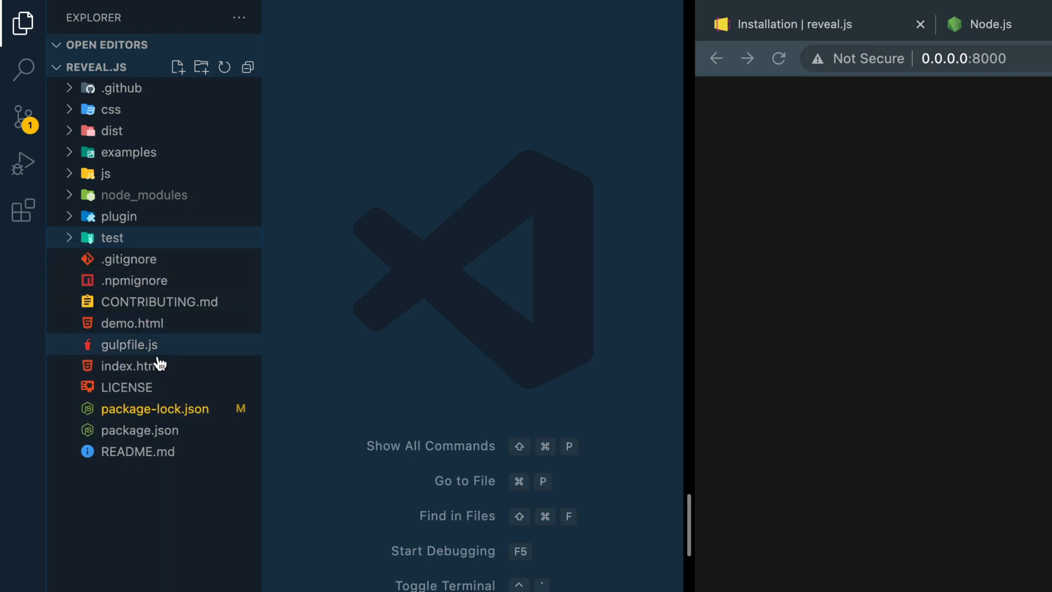
pyautogui.doubleClick(133, 366)
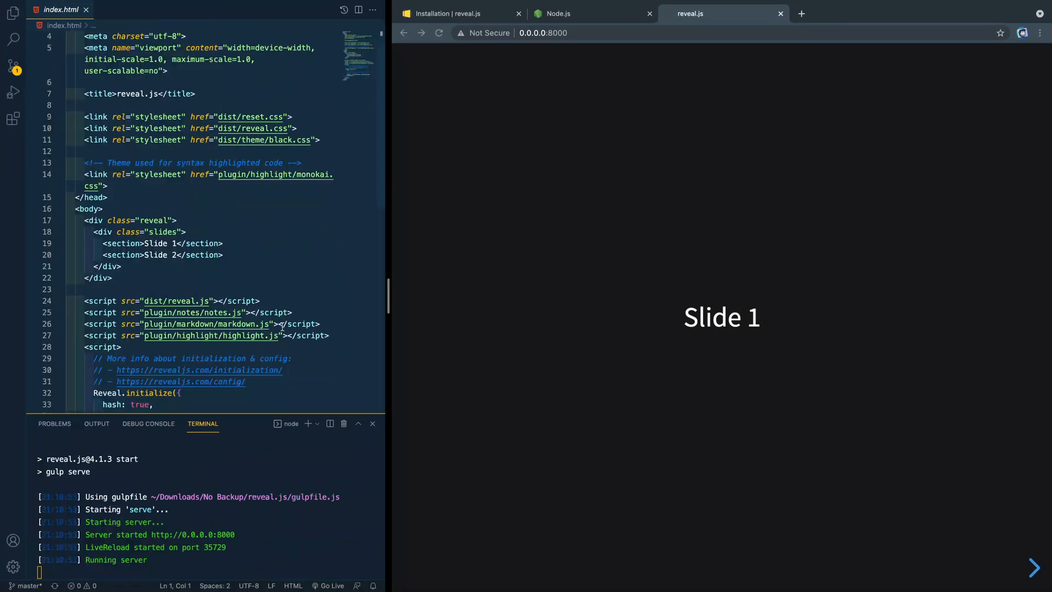
pyautogui.scroll(-3)
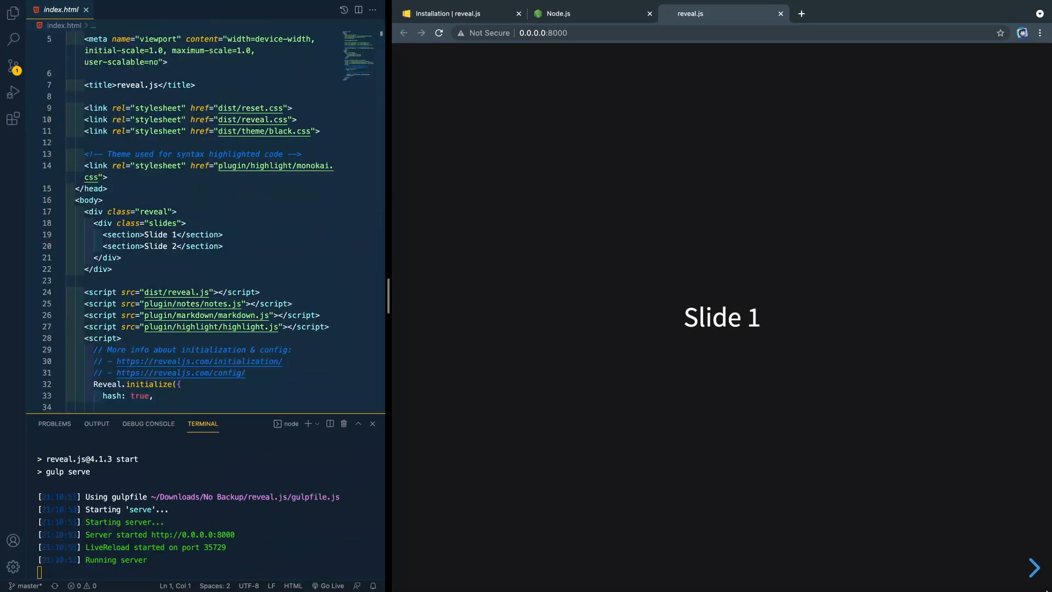
pyautogui.click(1032, 567)
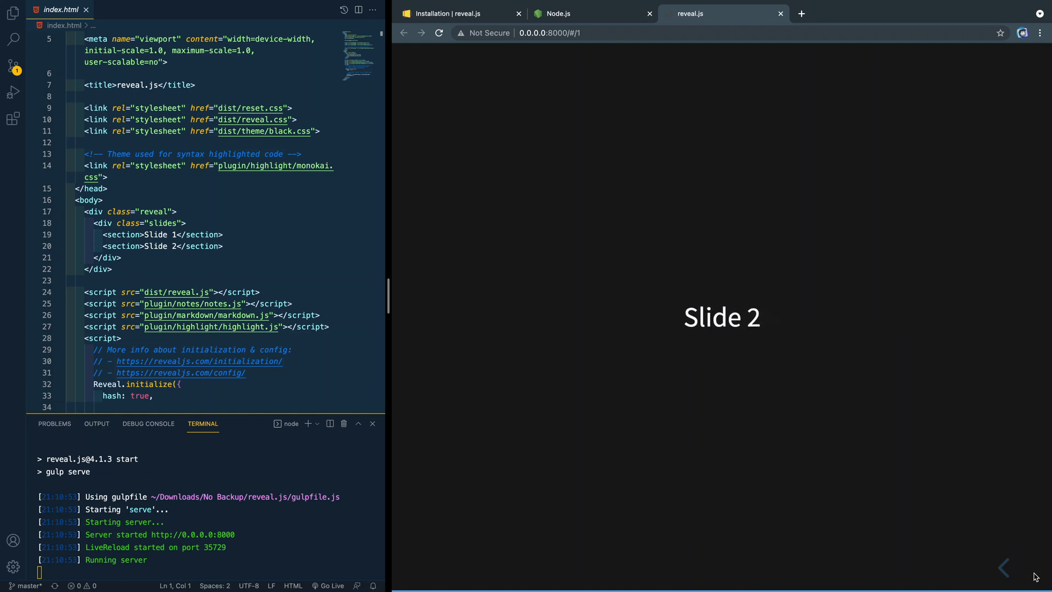
pyautogui.click(1003, 567)
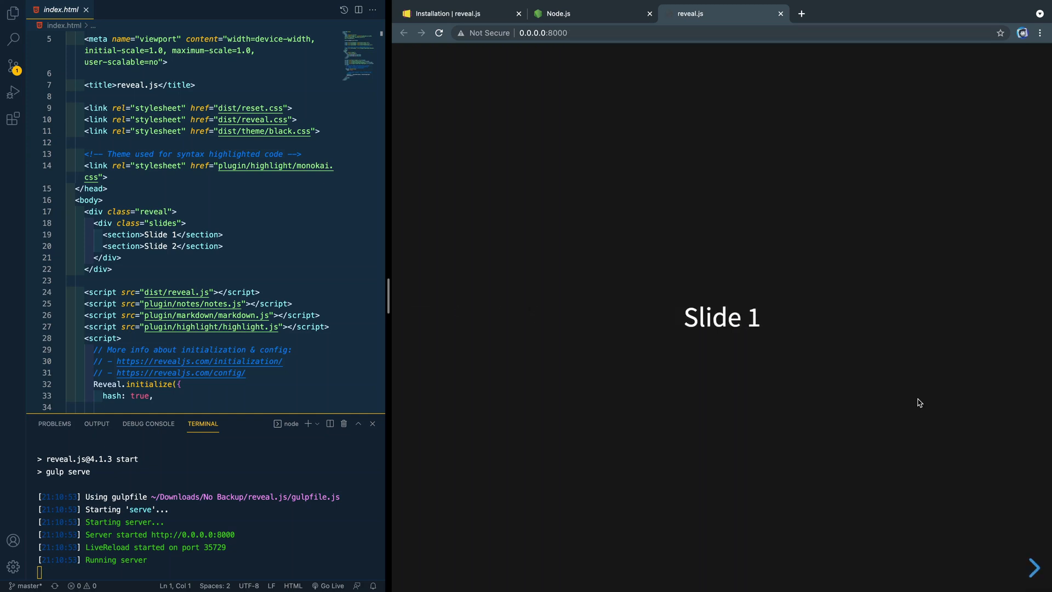
pyautogui.click(1036, 567)
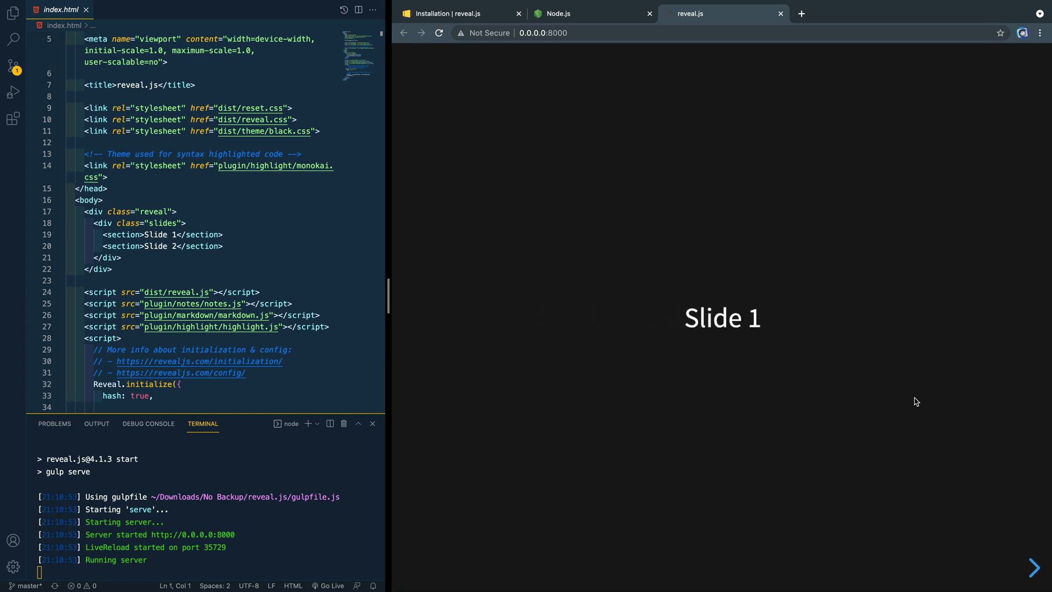
pyautogui.click(223, 245)
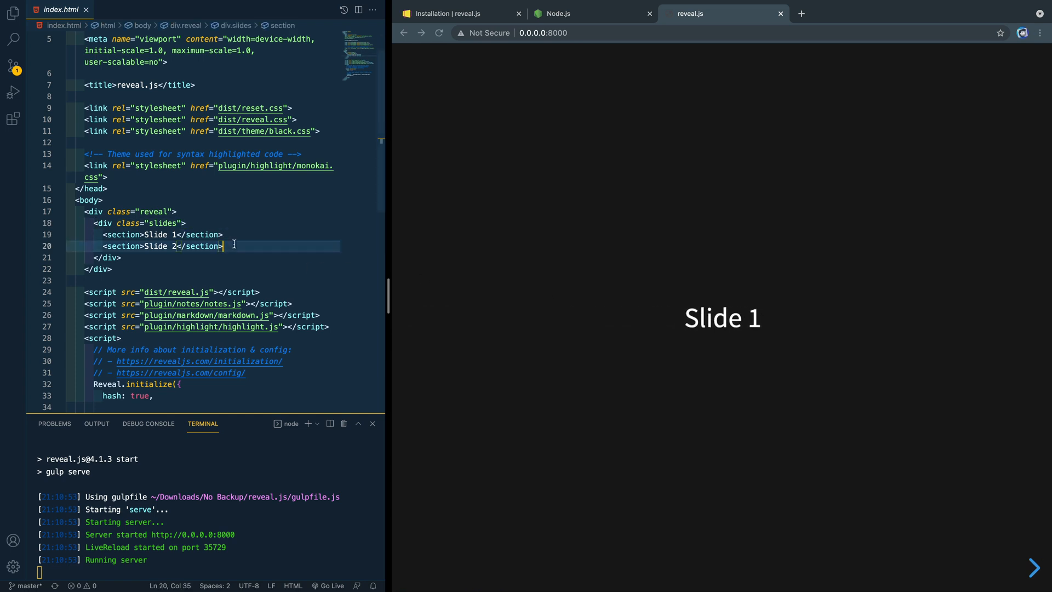